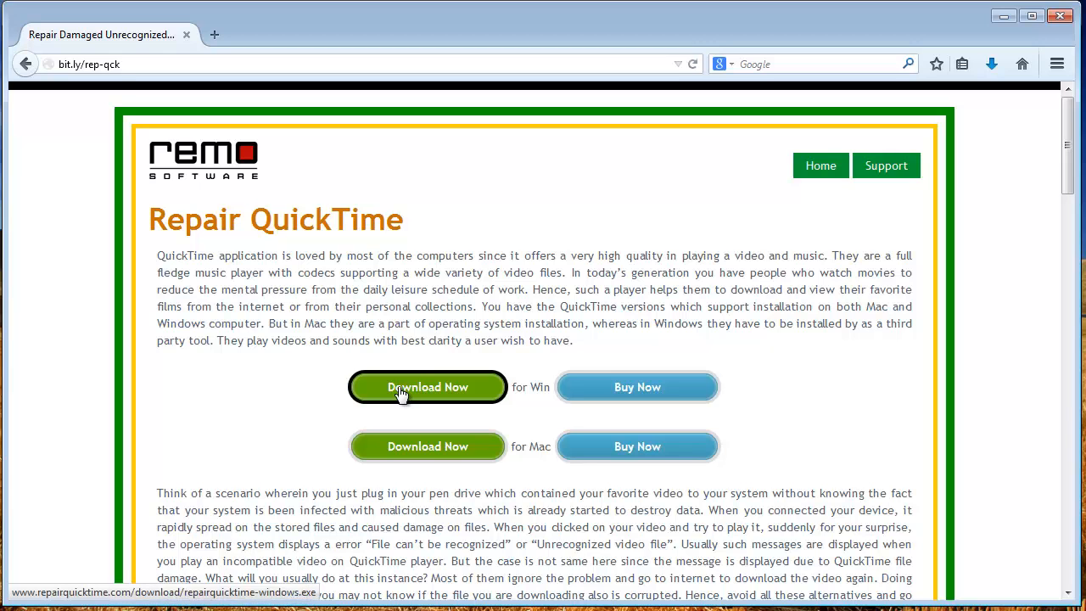
Download the Windows version of the QuickTime repair tool from the Remo Software page.
{"action": "left_click", "coordinate": [428, 387]}
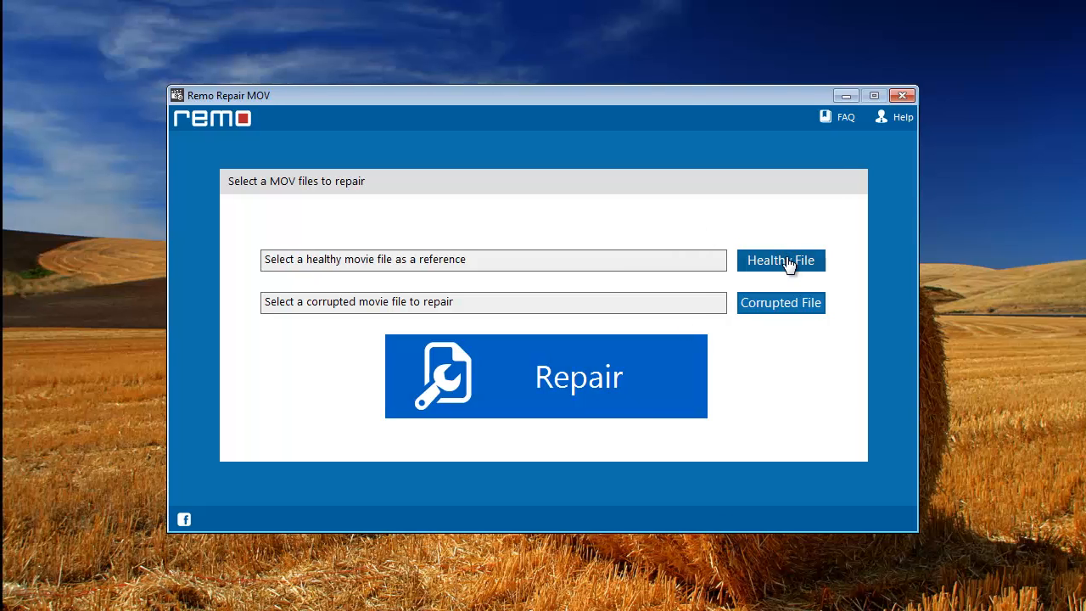
Load ATC_0005.MOV as the healthy reference and corrupted.MOV as the file to repair.
{"action": "left_click", "coordinate": [781, 260]}
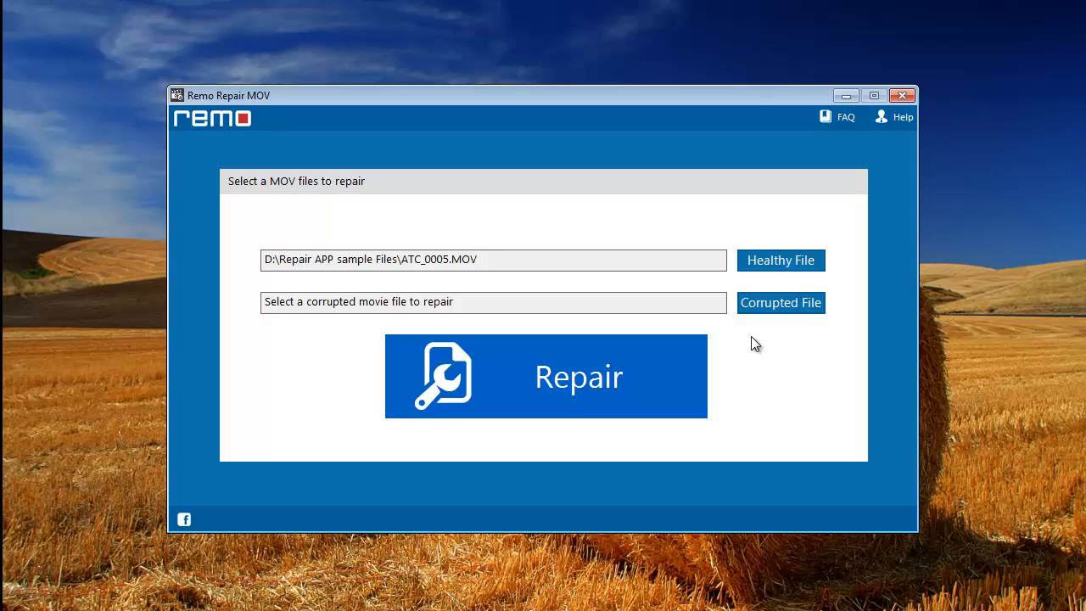
{"action": "left_click", "coordinate": [781, 302]}
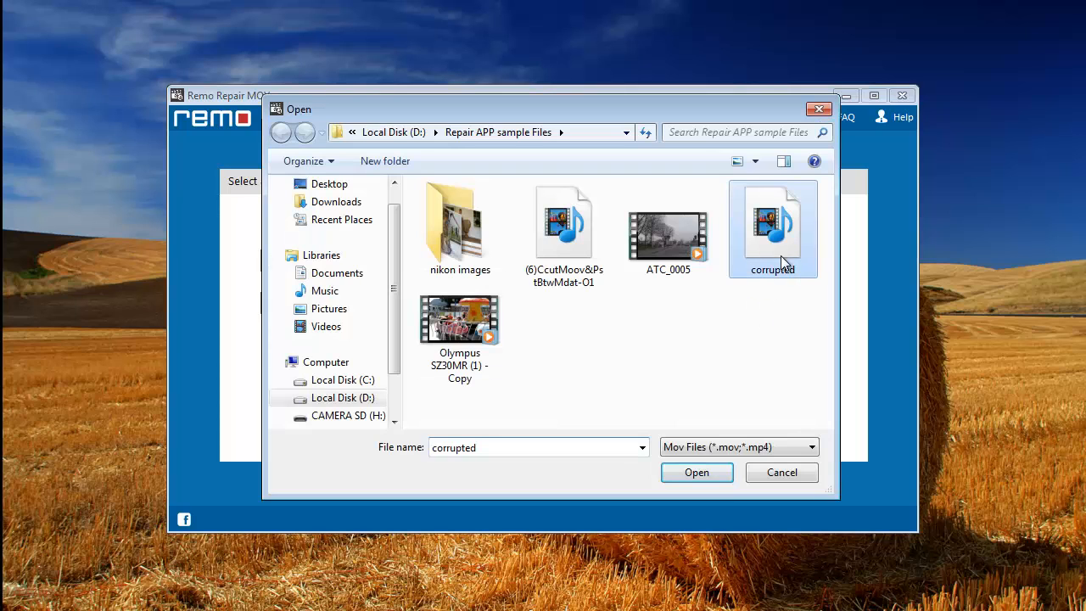
{"action": "left_click", "coordinate": [696, 472]}
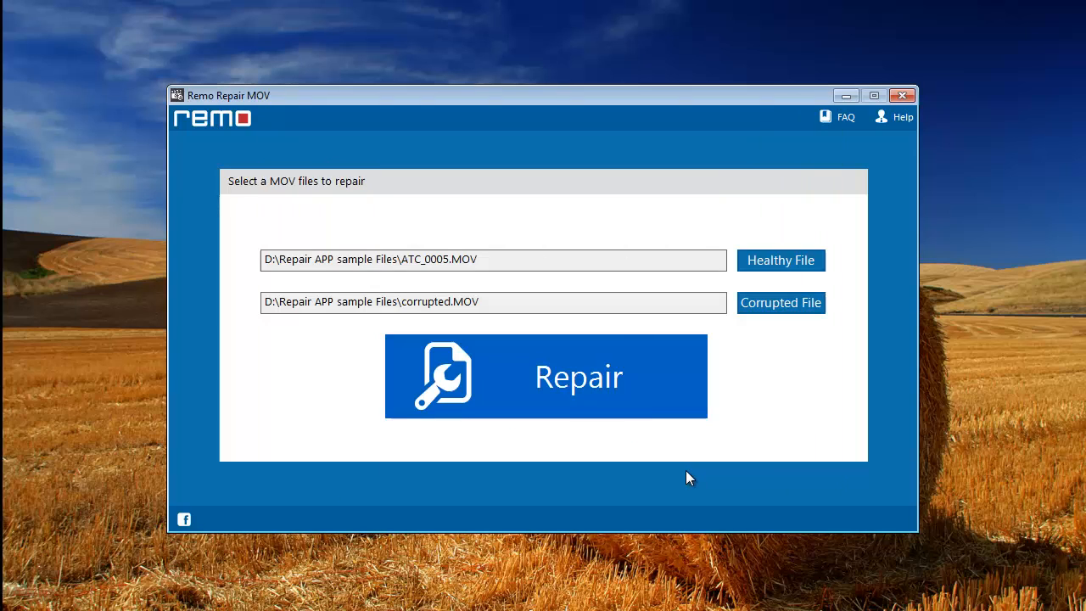
Repair corrupted.MOV, yielding a 36.52 MB, 31-second avc1 movie with two tracks.
{"action": "left_click", "coordinate": [546, 376]}
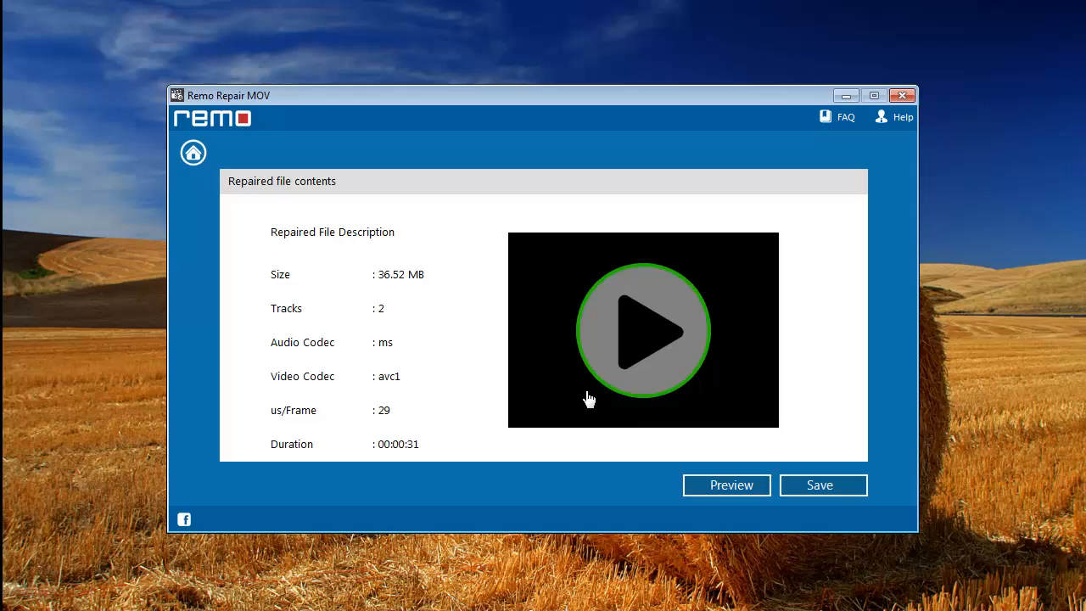
{"action": "mouse_move", "coordinate": [826, 434]}
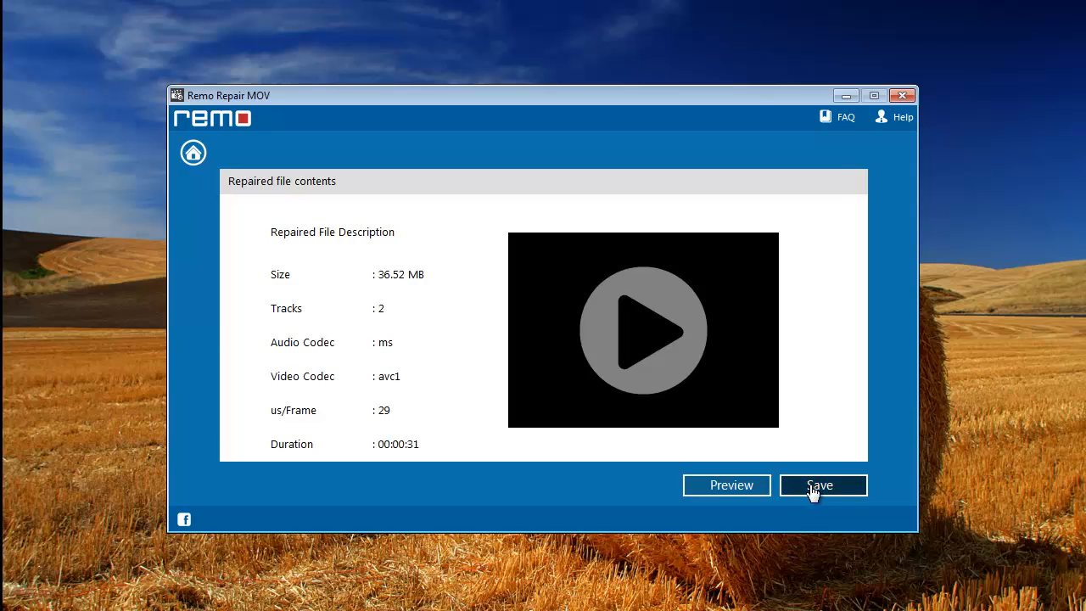
Save the repaired movie as a .mov into the Sid Files folder on drive D.
{"action": "left_click", "coordinate": [820, 486]}
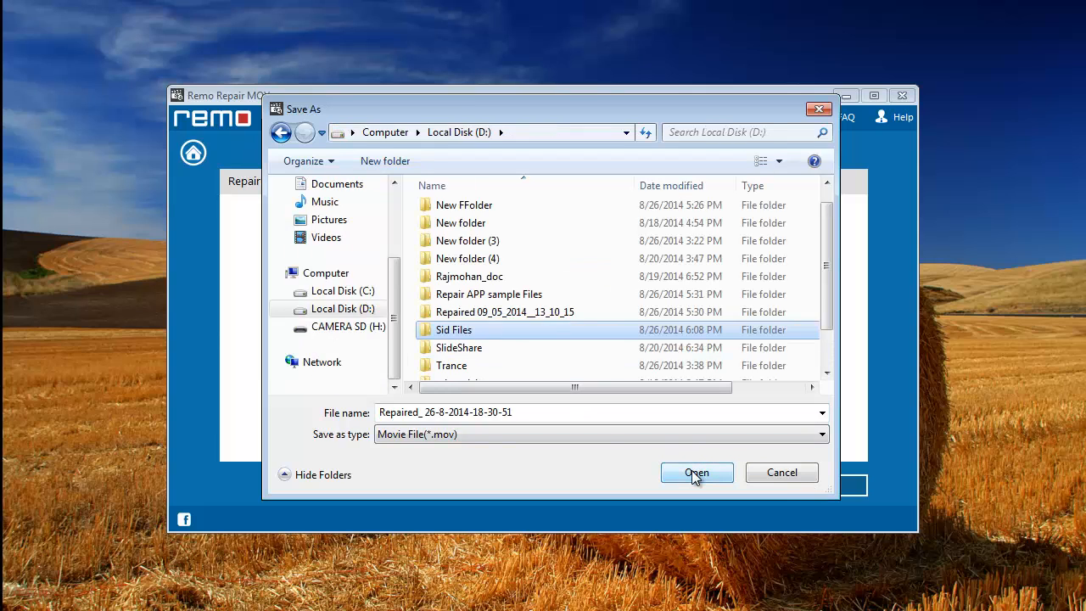
{"action": "double_click", "coordinate": [455, 329]}
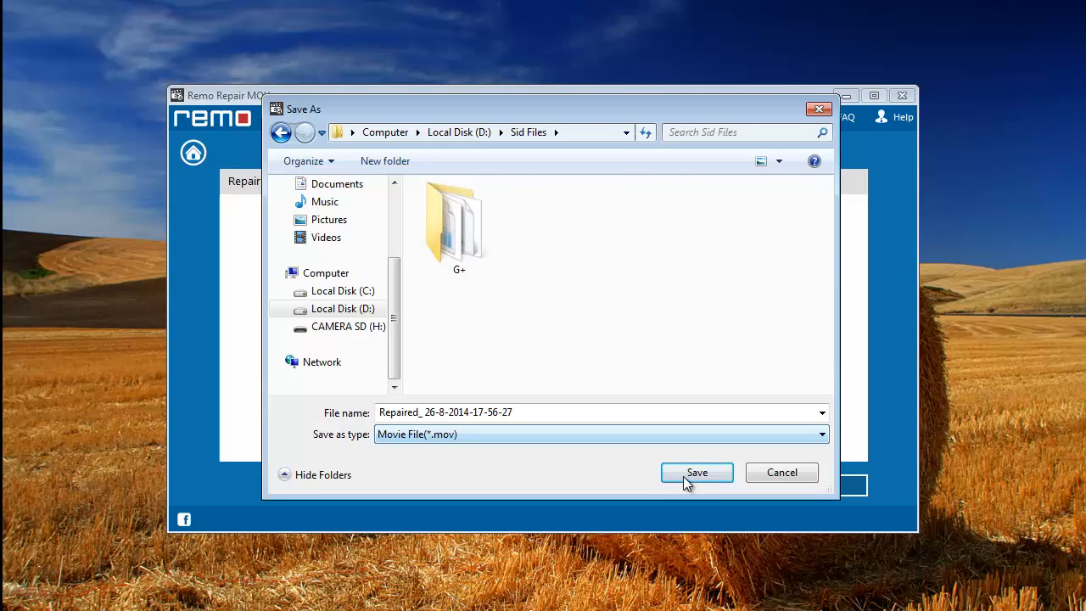
{"action": "left_click", "coordinate": [696, 472]}
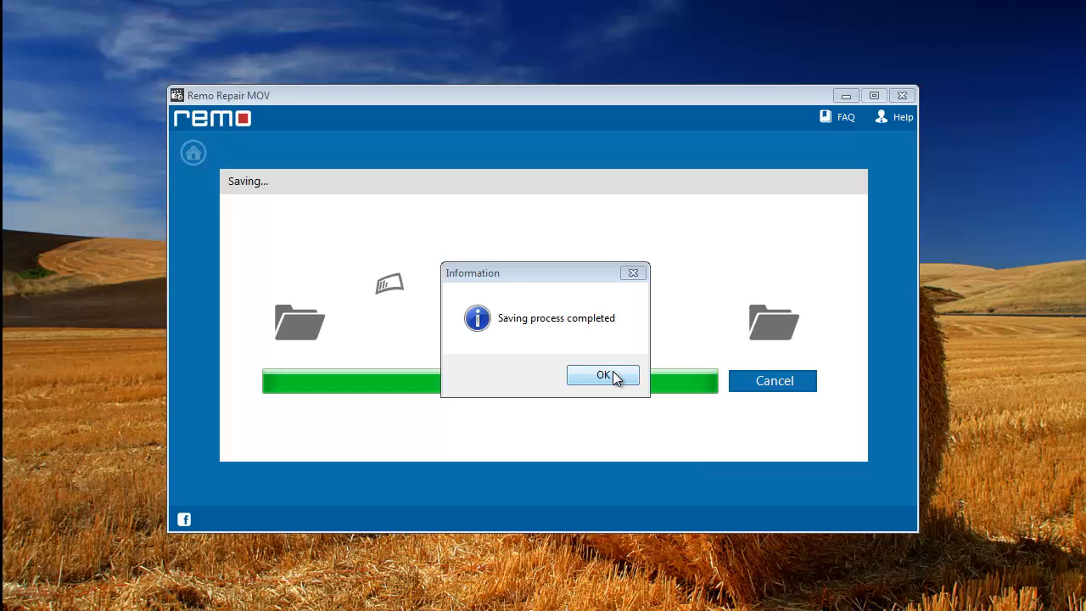
{"action": "left_click", "coordinate": [603, 375]}
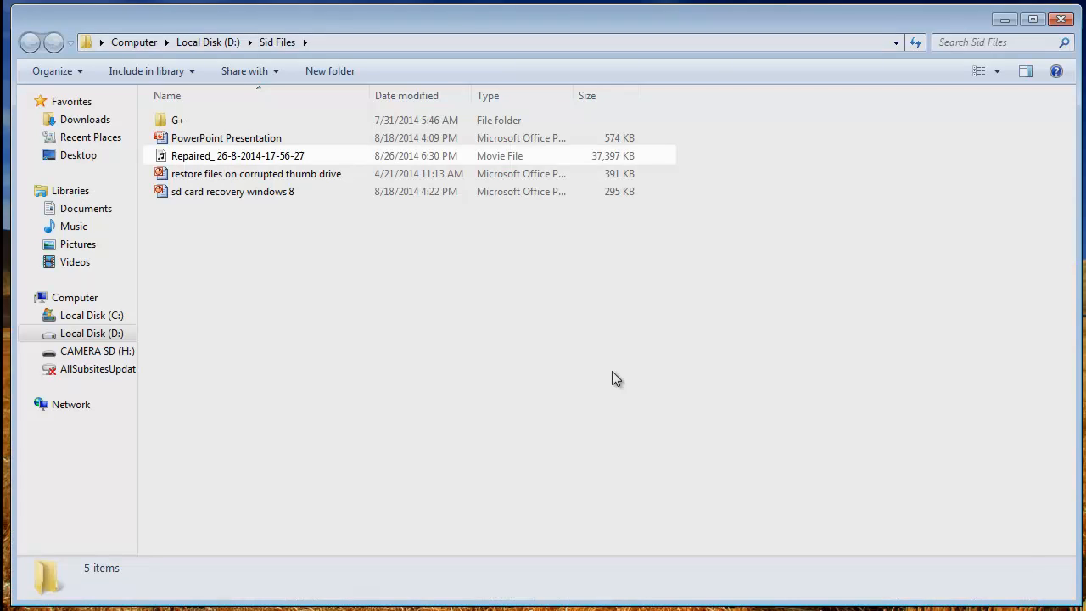
{"action": "left_click", "coordinate": [238, 156]}
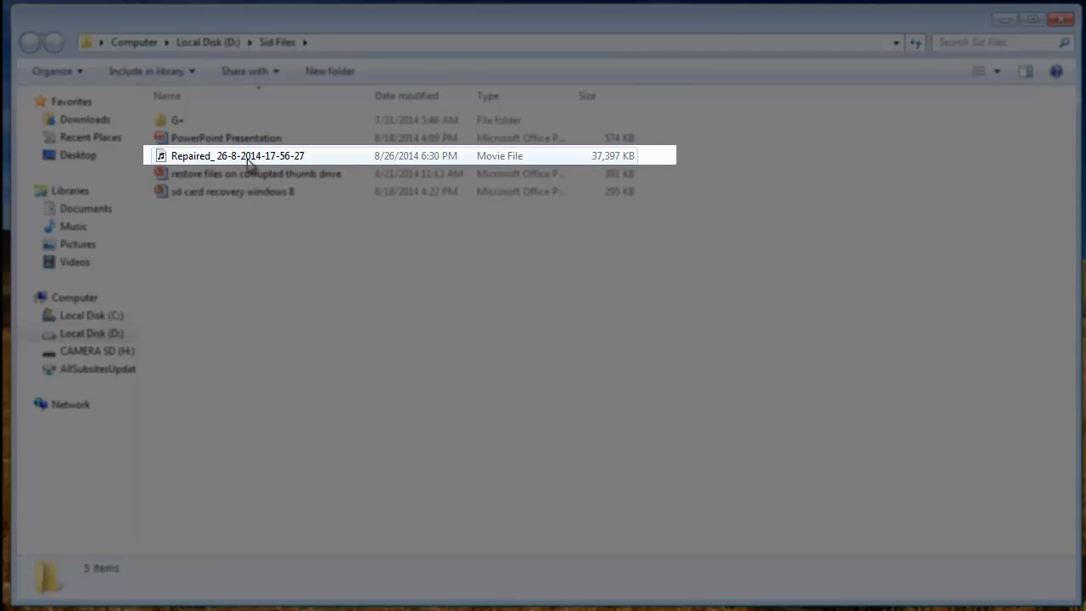
{"action": "left_click", "coordinate": [238, 156]}
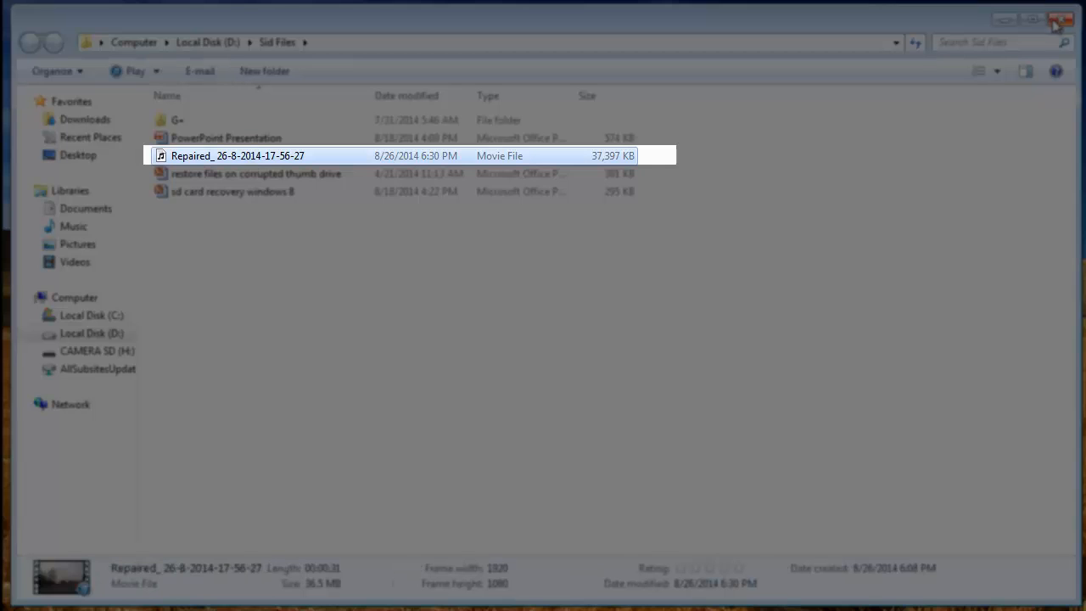